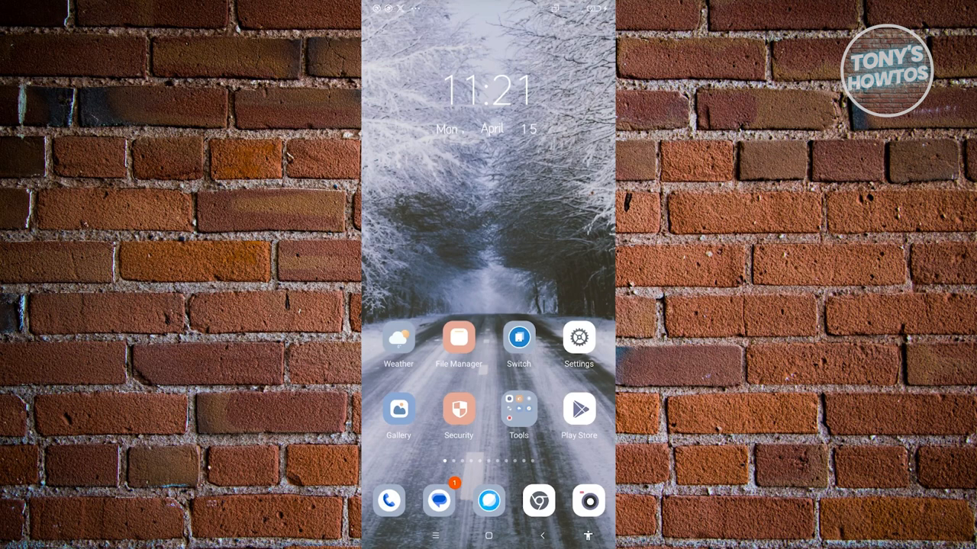
Launch Settings from the home screen and bring up an empty settings search field.
left_click(578, 337)
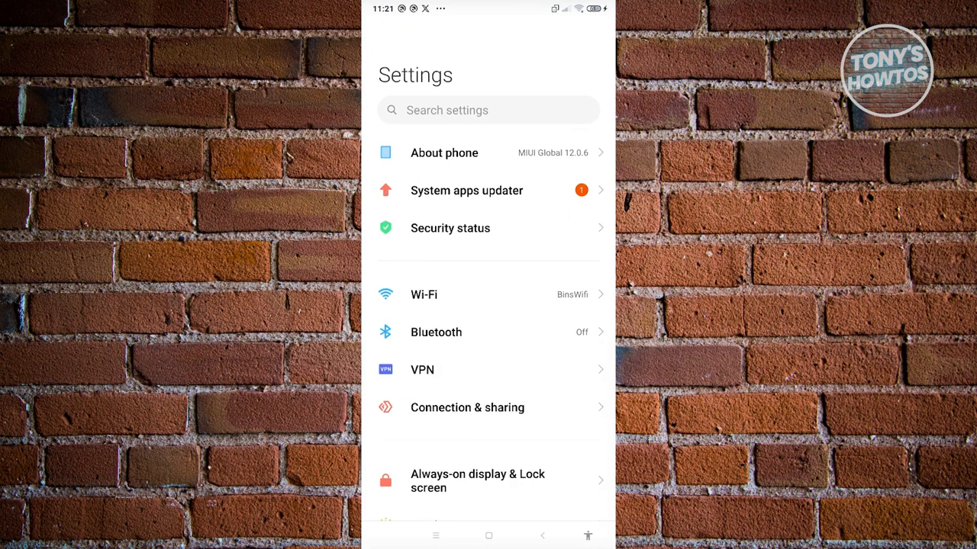
left_click(488, 110)
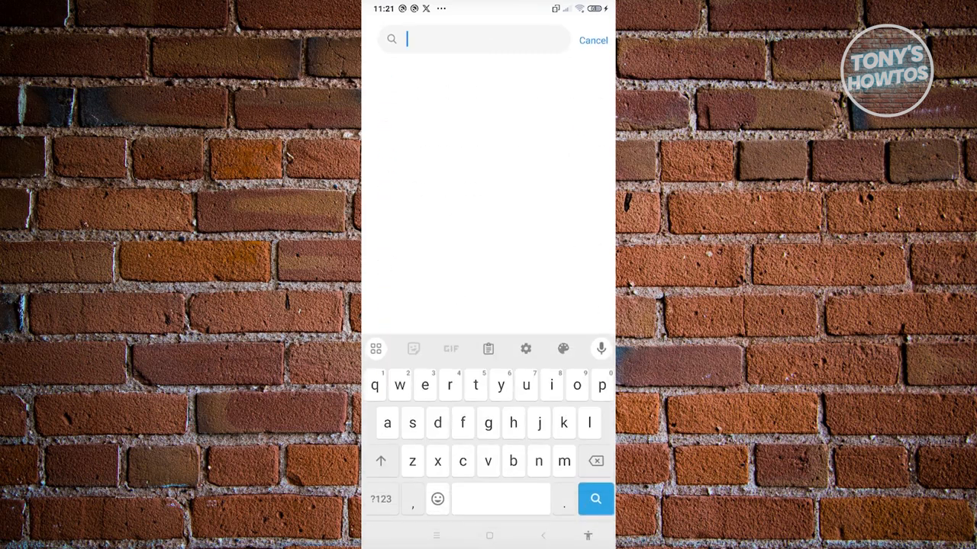
Search settings for 'keyboard' and go to the Languages & input result.
type("keyboar")
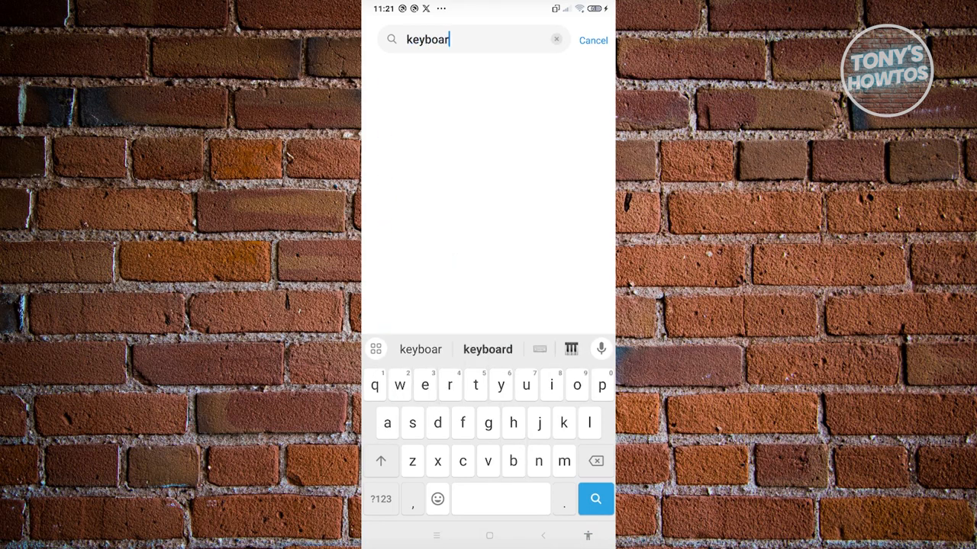
type("d")
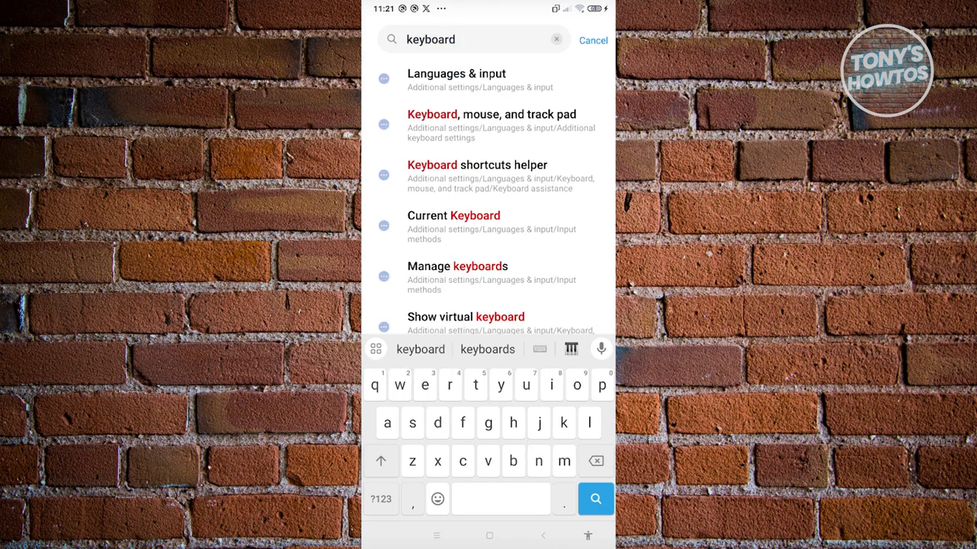
left_click(456, 80)
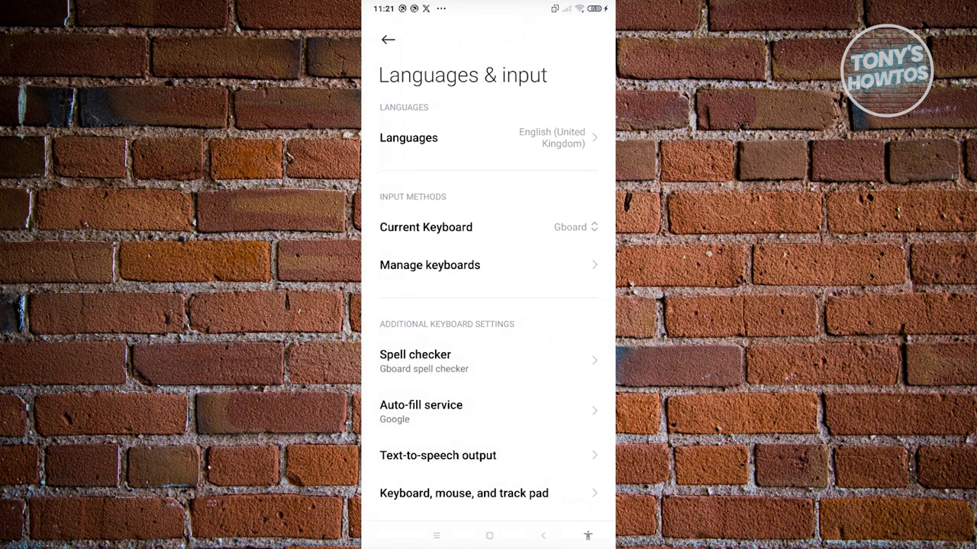
left_click(430, 265)
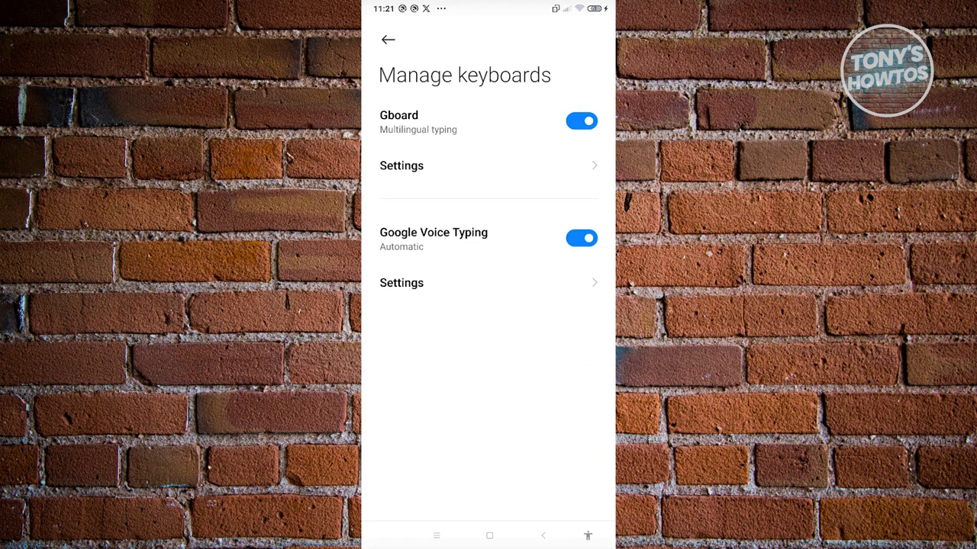
left_click(388, 39)
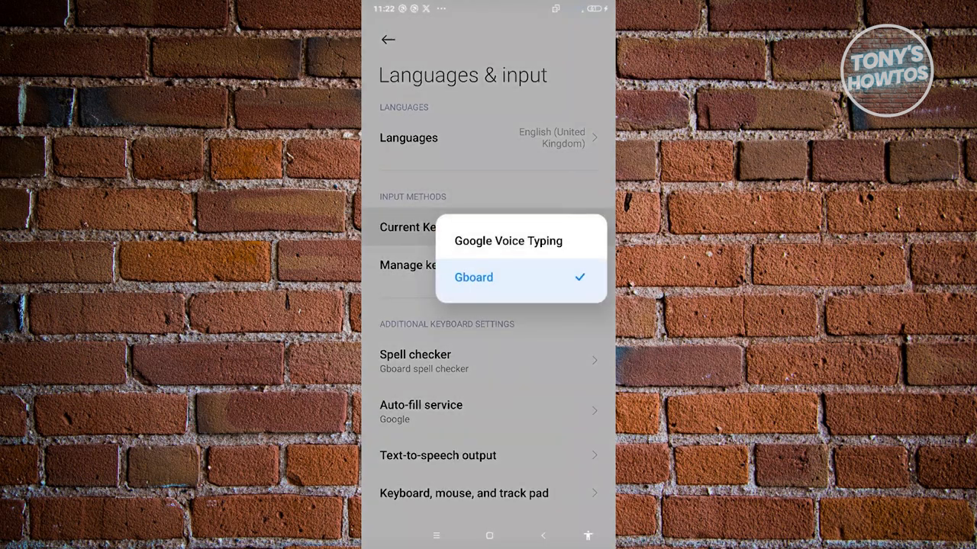
Confirm Gboard as Current Keyboard, then search 'keyboard' again.
left_click(474, 277)
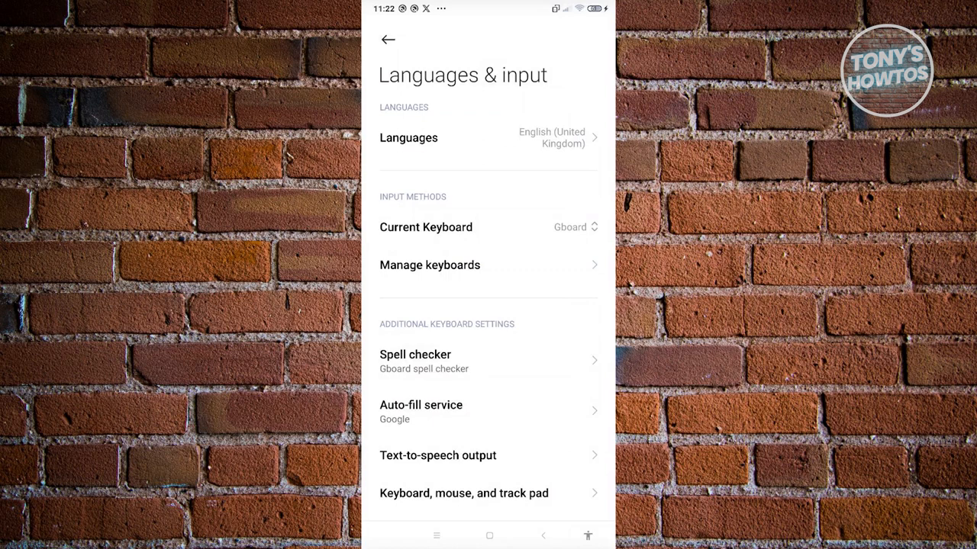
type("keyboard")
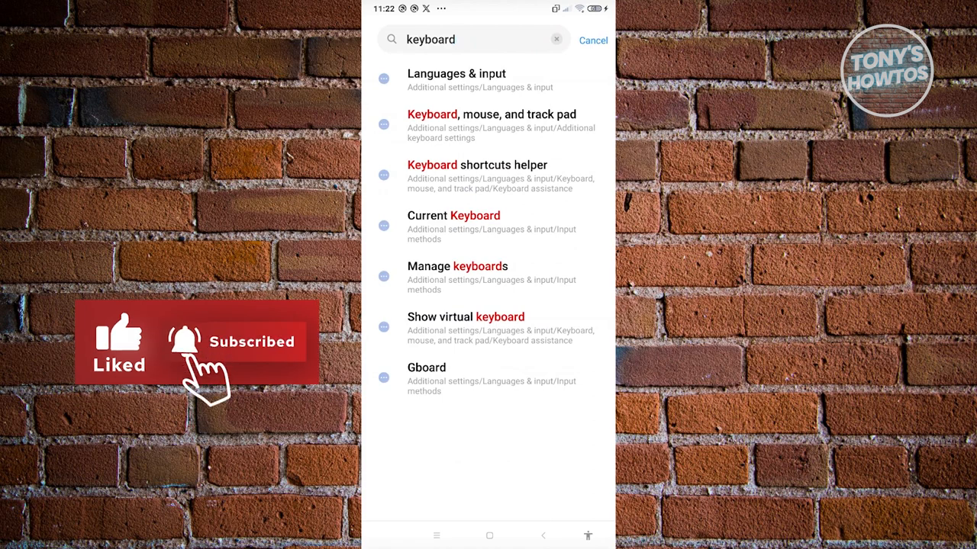
Turn off Show virtual keyboard under Keyboard, mouse, and track pad, then re-search 'keyboard'.
left_click(491, 115)
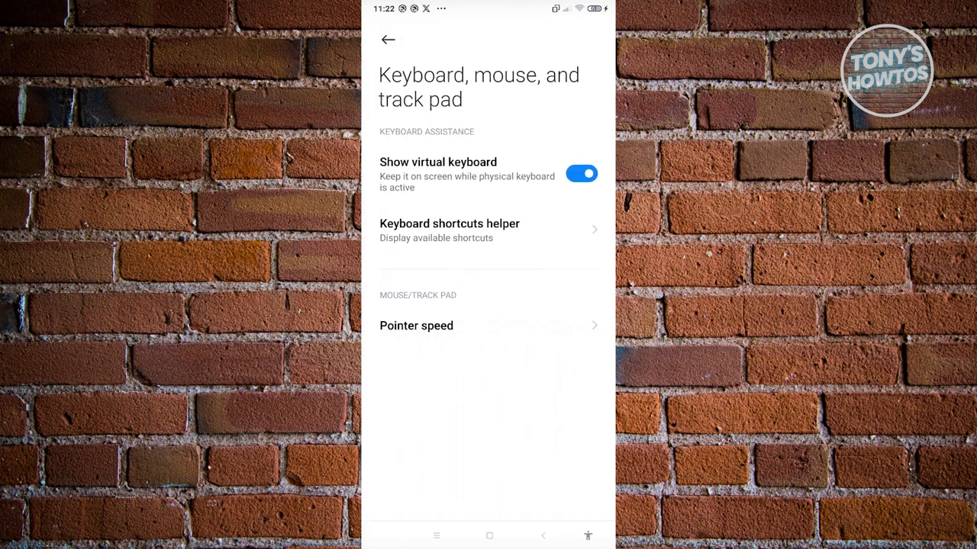
left_click(581, 173)
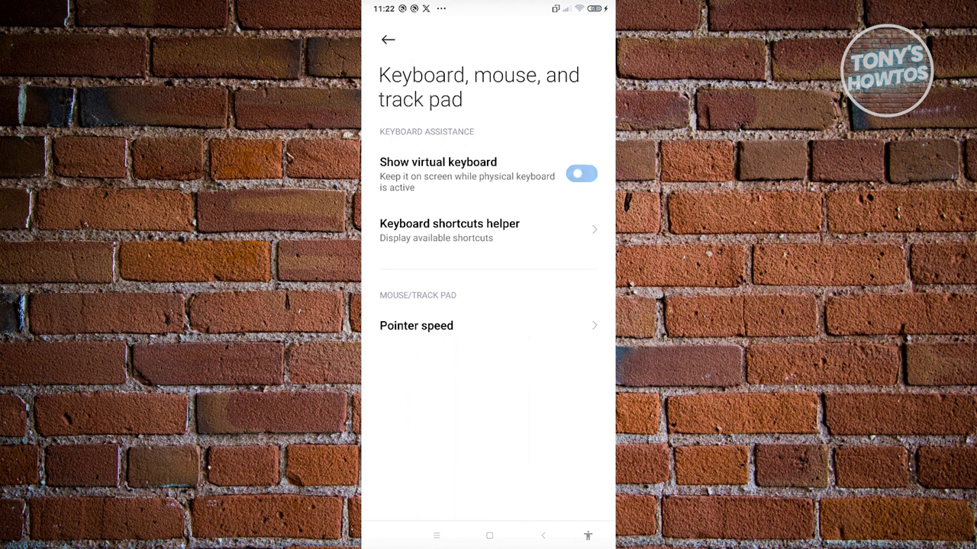
left_click(582, 173)
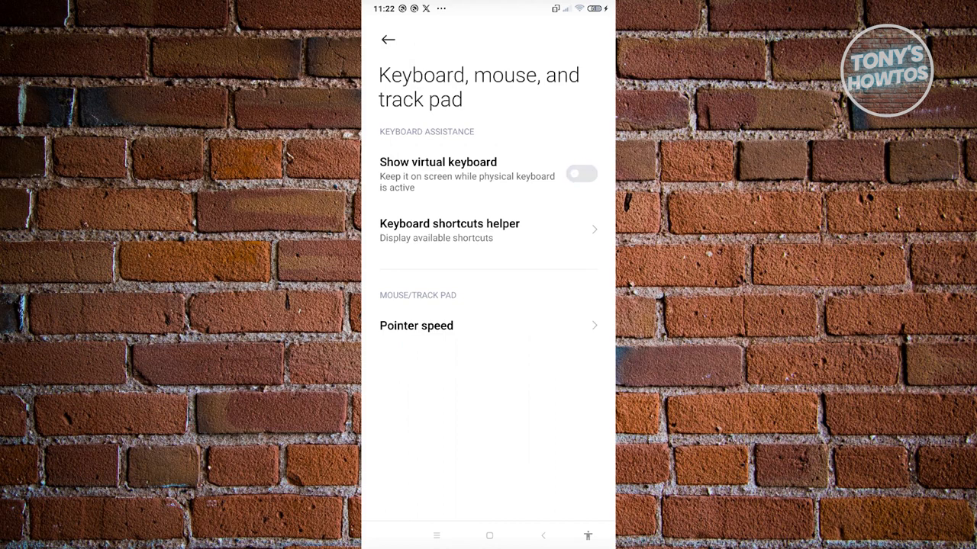
type("keyboard")
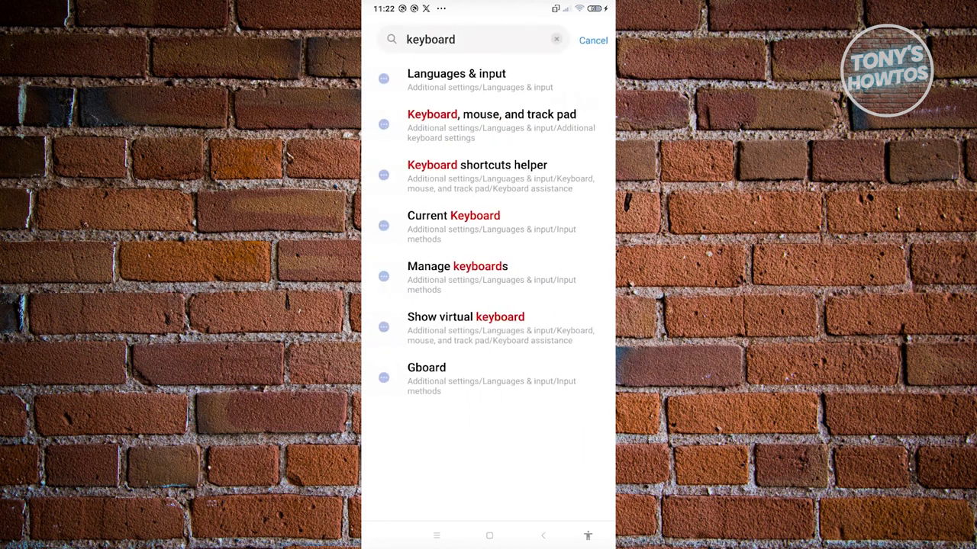
Reach Gboard's App info through Apps > Manage apps by searching 'gbo'.
left_click(593, 40)
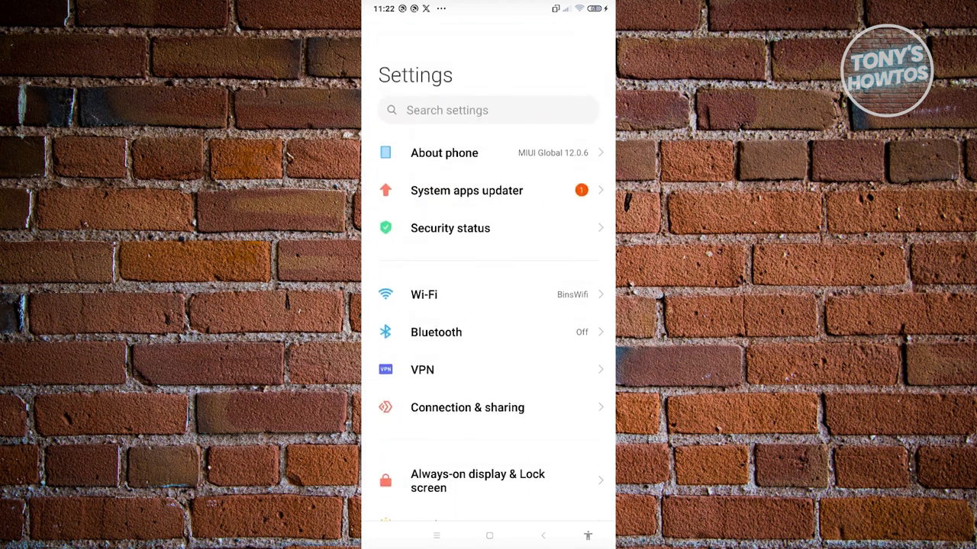
scroll("down", 3)
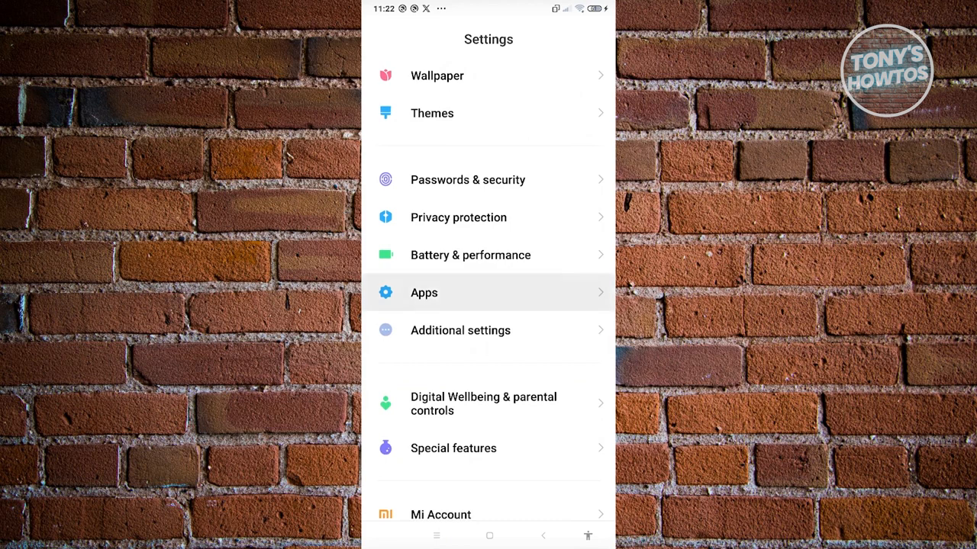
left_click(423, 293)
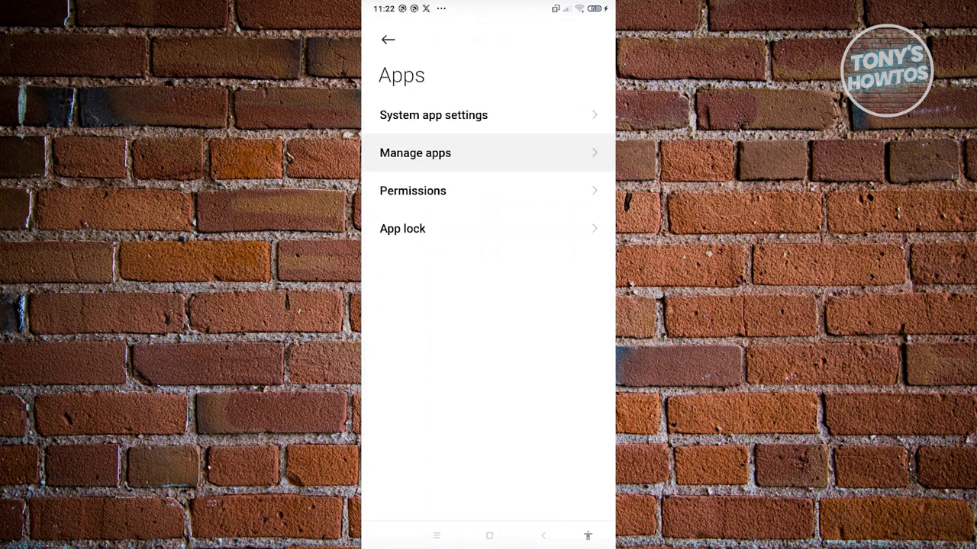
left_click(415, 153)
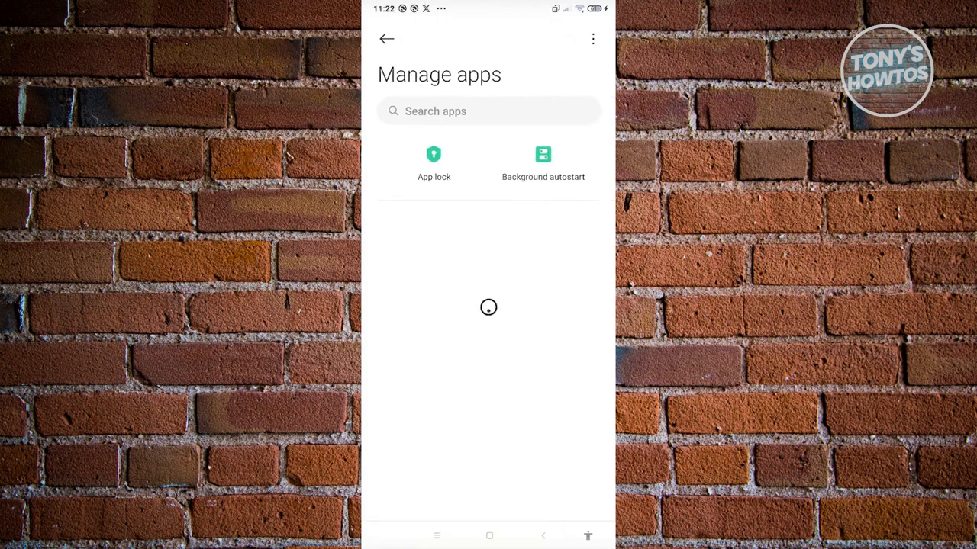
left_click(593, 39)
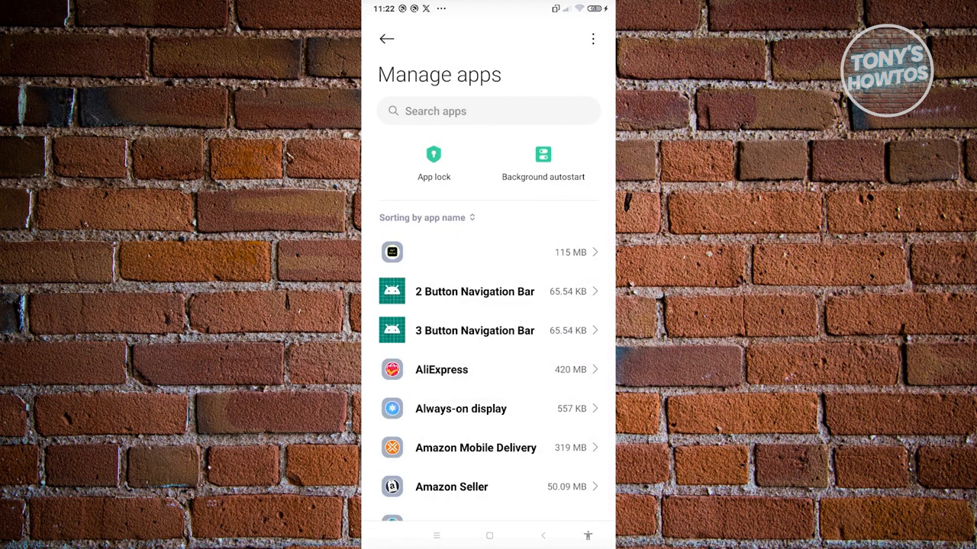
type("gbo")
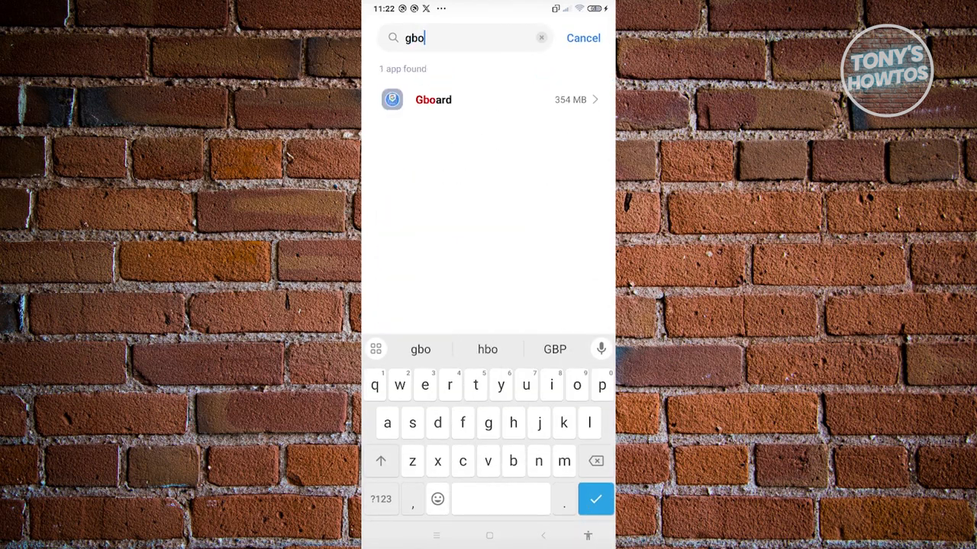
left_click(433, 99)
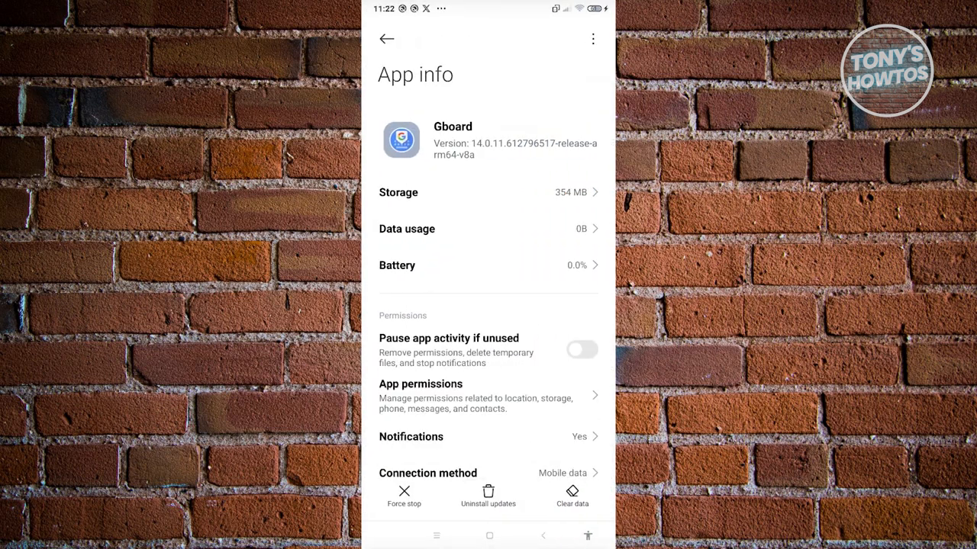
Clear only Gboard's cache, reducing its storage from 354 MB to 340 MB.
left_click(404, 494)
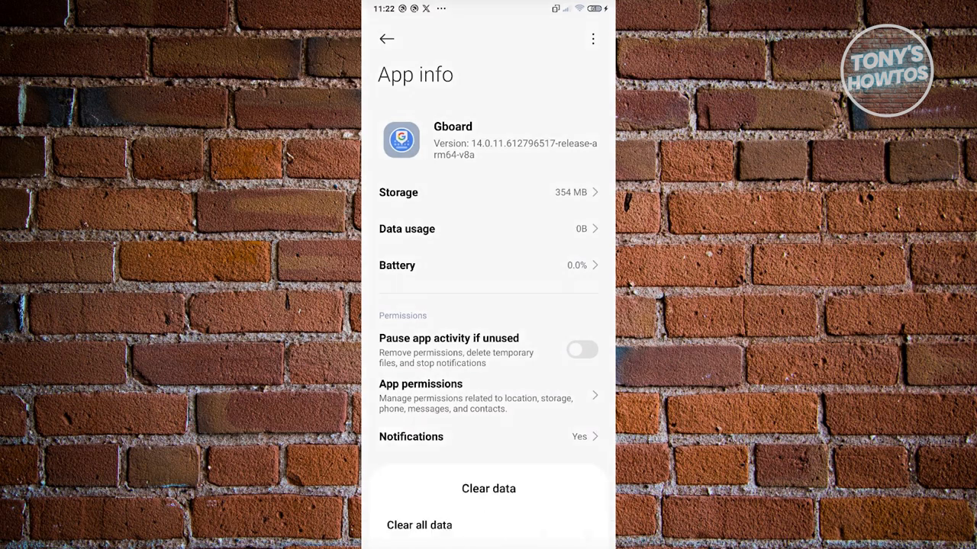
left_click(488, 489)
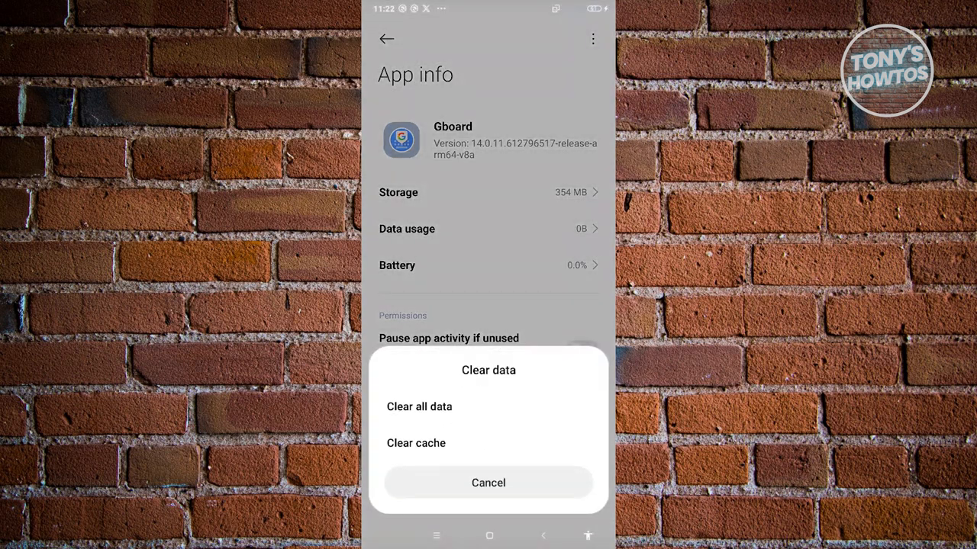
left_click(416, 443)
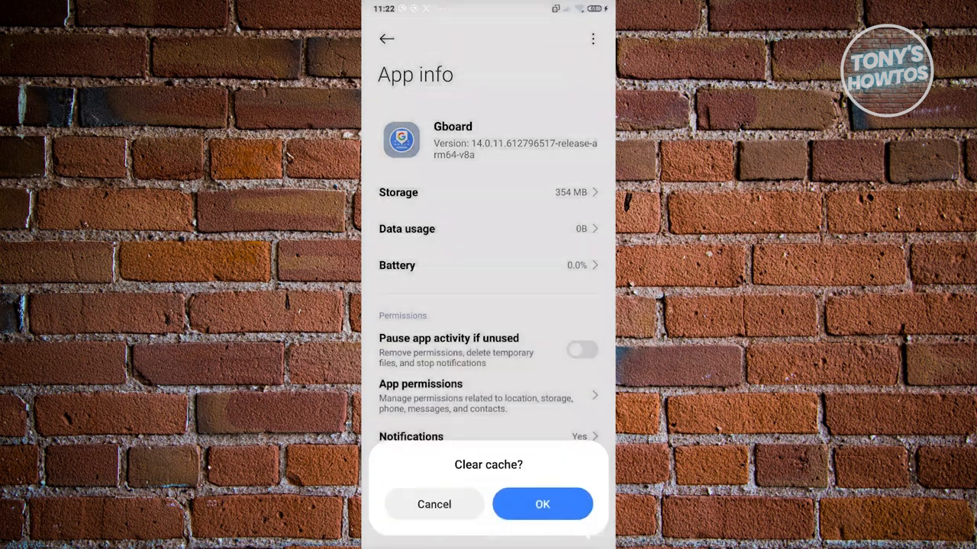
left_click(541, 503)
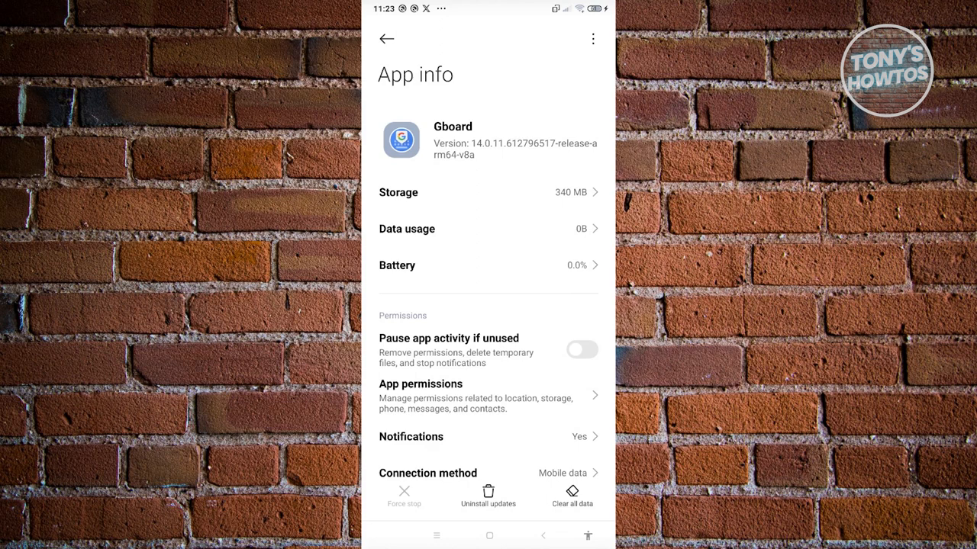
Choose Clear all data for Gboard and confirm OK in the Delete all data dialog.
left_click(572, 496)
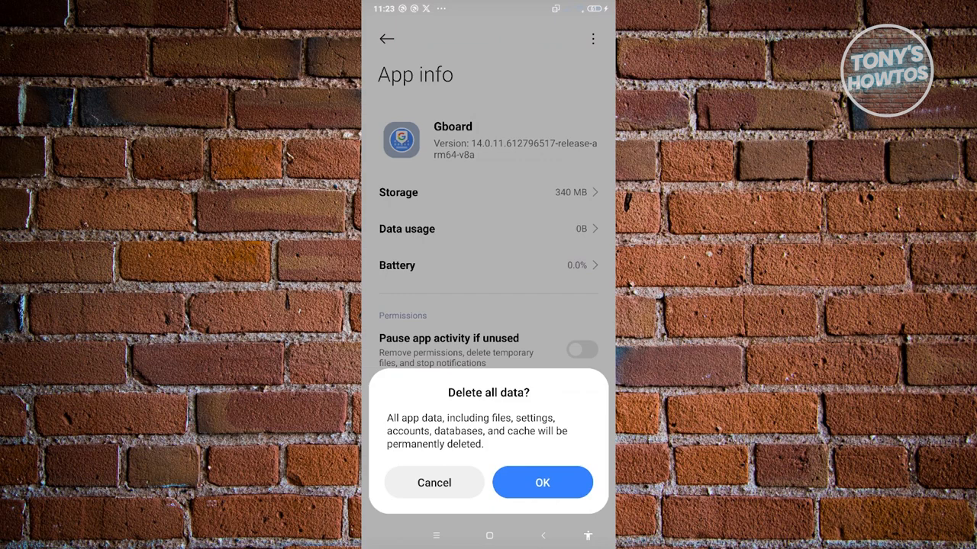
left_click(433, 482)
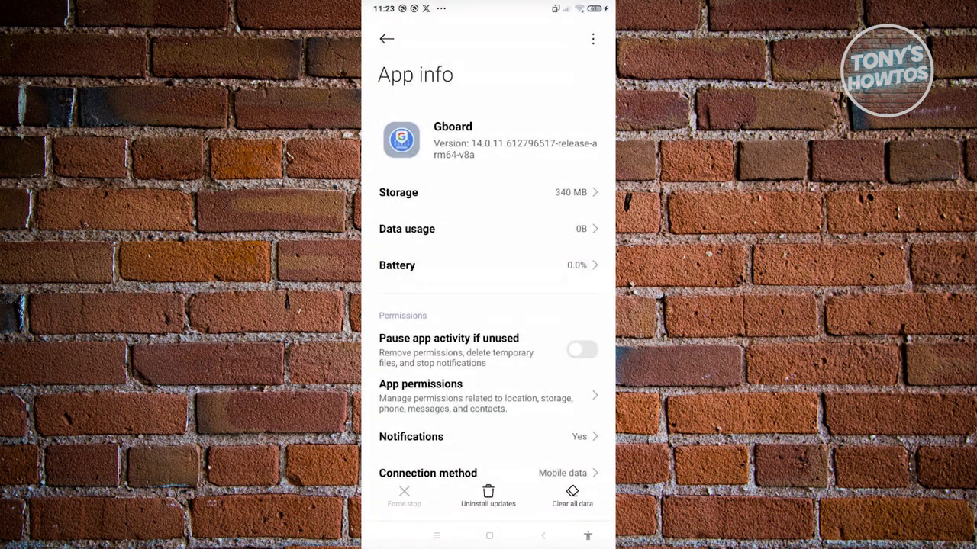